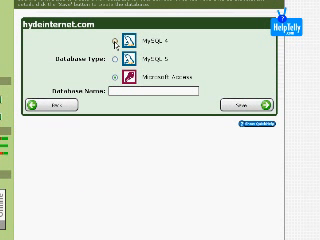
# Step: Create a new MySQL database for the domain in the hosting control panel
pyautogui.click(112, 62)
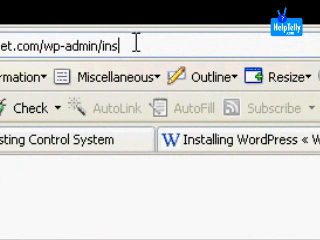
# Step: Load the domain's wp-admin/install.php address to reach the installer's first step
pyautogui.write('tall')
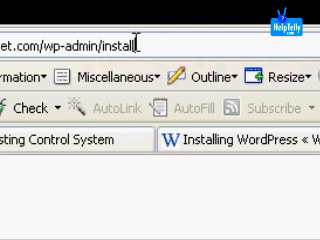
pyautogui.write('php')
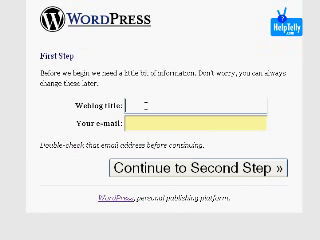
# Step: Enter 'WordPress Blog' as the weblog title and info@yourdomain as the contact email
pyautogui.write('WordPress Blog')
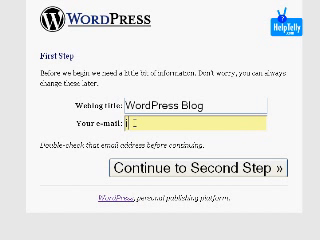
pyautogui.write('info@')
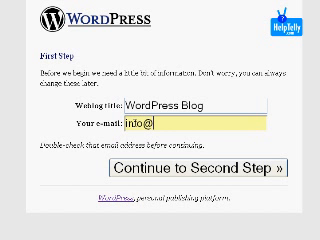
pyautogui.write('yourdomain')
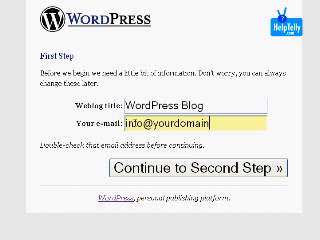